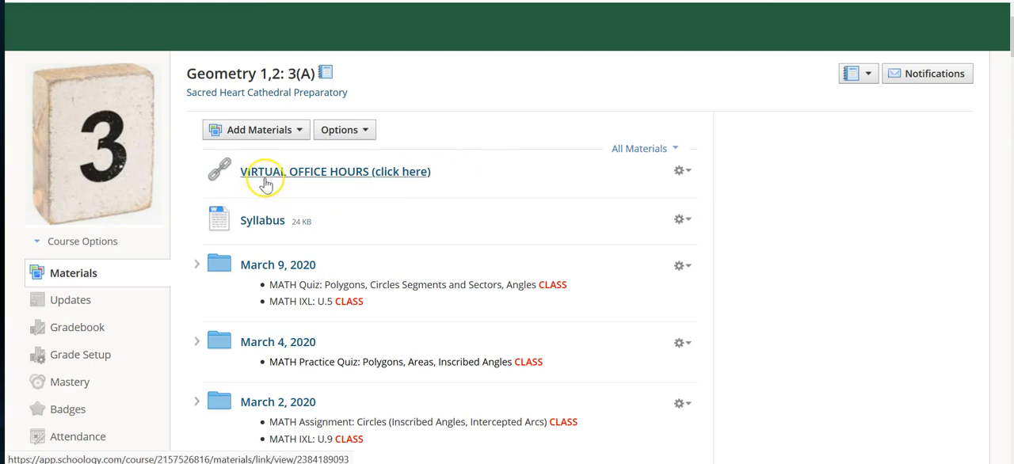
{"action": "mouse_move", "coordinate": [348, 187]}
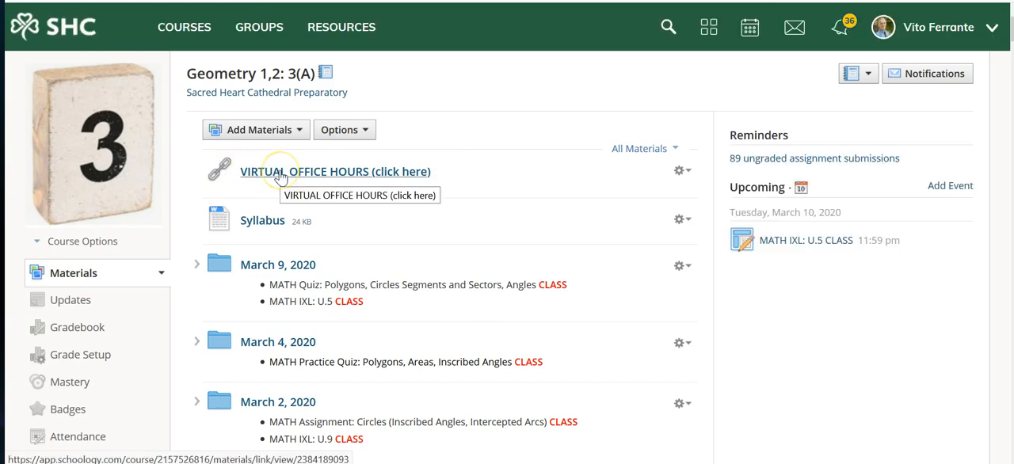
View the Virtual Office Hours doc listing weekday 9:00–10:00 am online hours.
{"action": "left_click", "coordinate": [336, 171]}
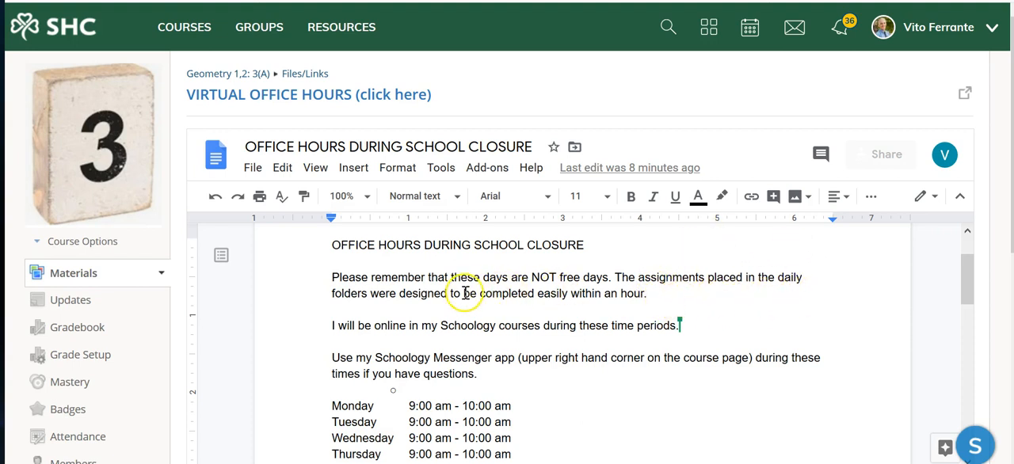
{"action": "mouse_move", "coordinate": [690, 292]}
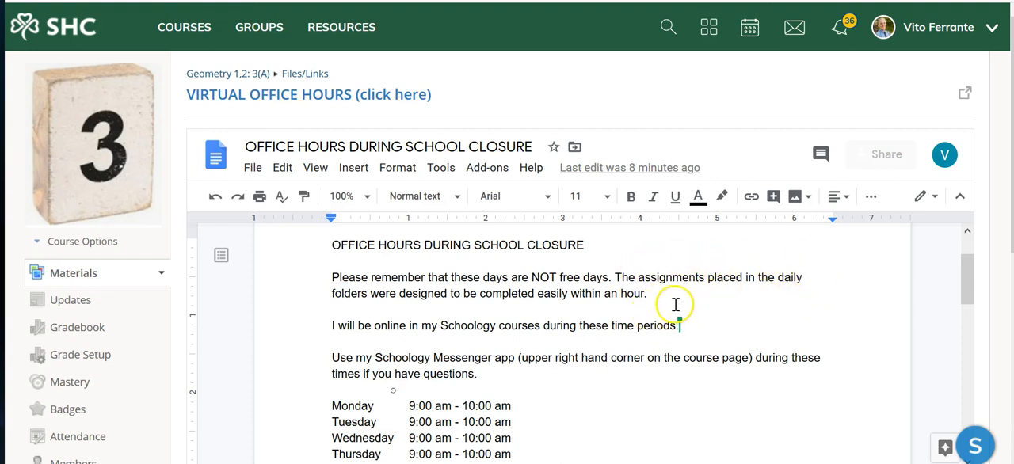
{"action": "mouse_move", "coordinate": [507, 310]}
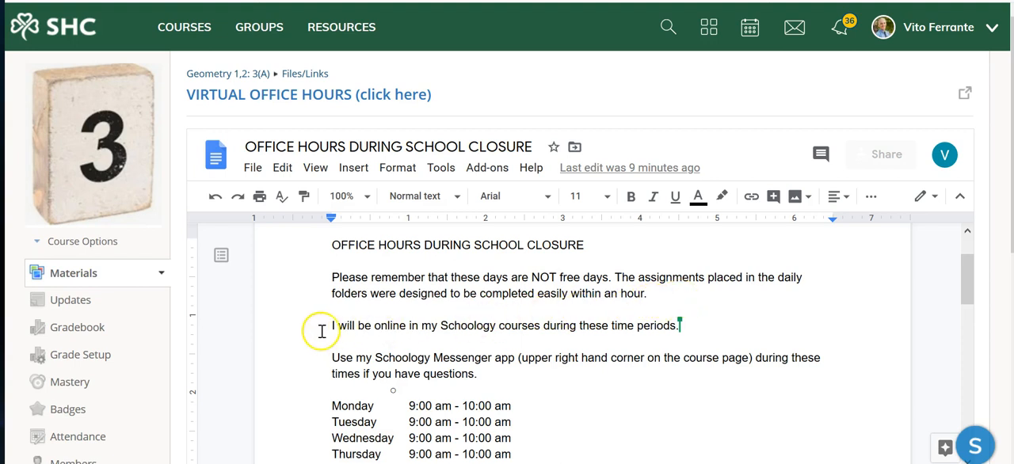
{"action": "mouse_move", "coordinate": [721, 328]}
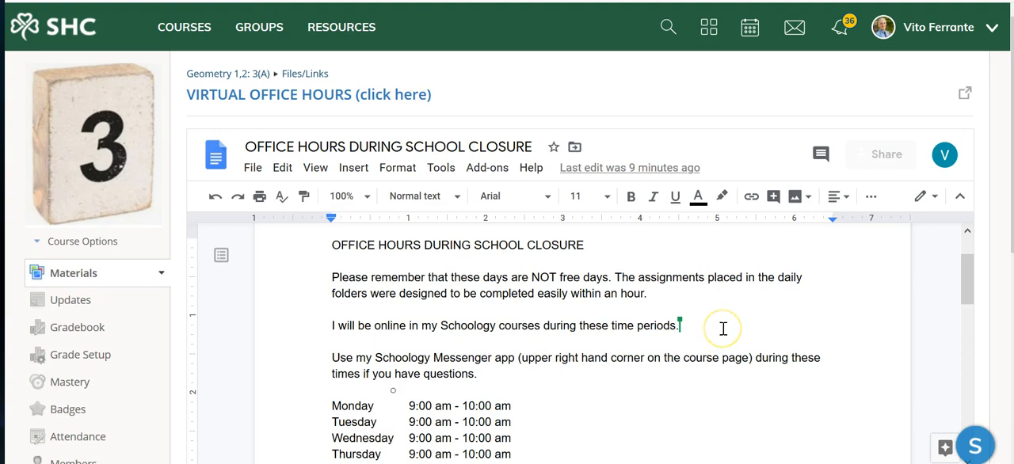
{"action": "scroll", "scroll_direction": "down", "scroll_amount": 3}
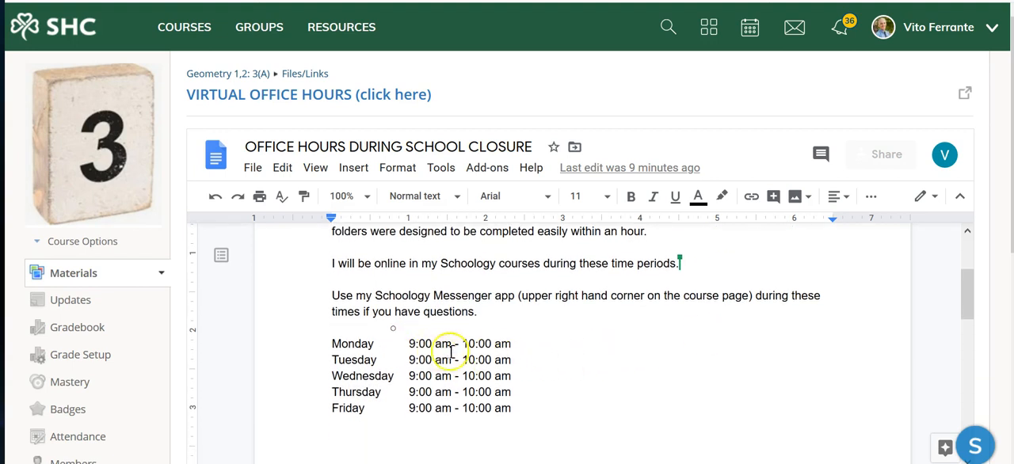
{"action": "mouse_move", "coordinate": [450, 375]}
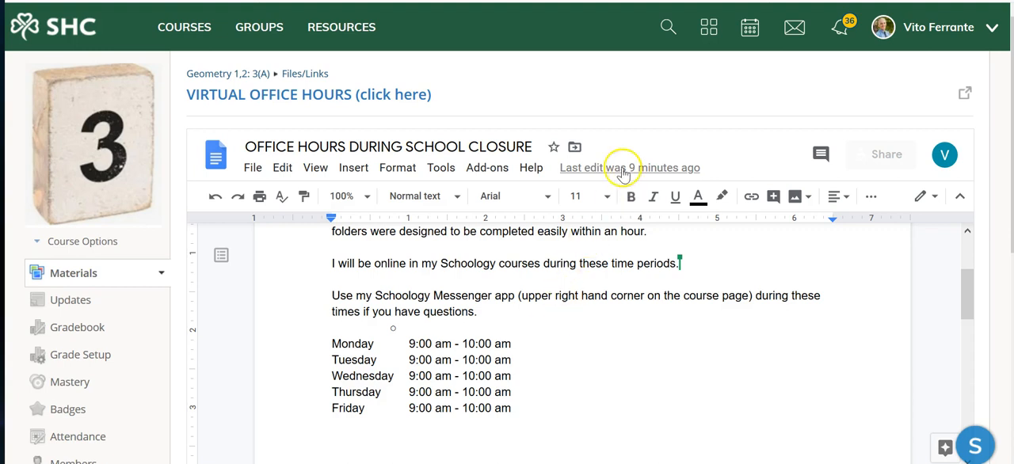
{"action": "mouse_move", "coordinate": [796, 25]}
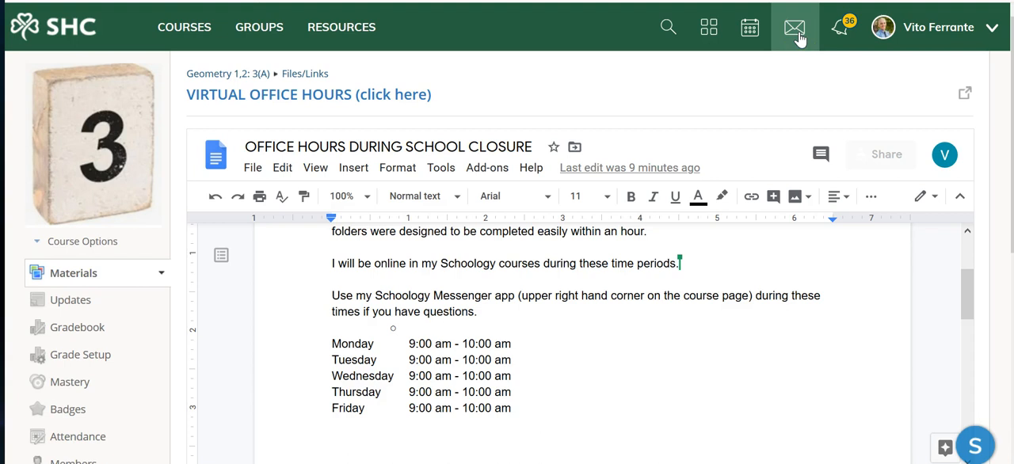
{"action": "left_click", "coordinate": [795, 26]}
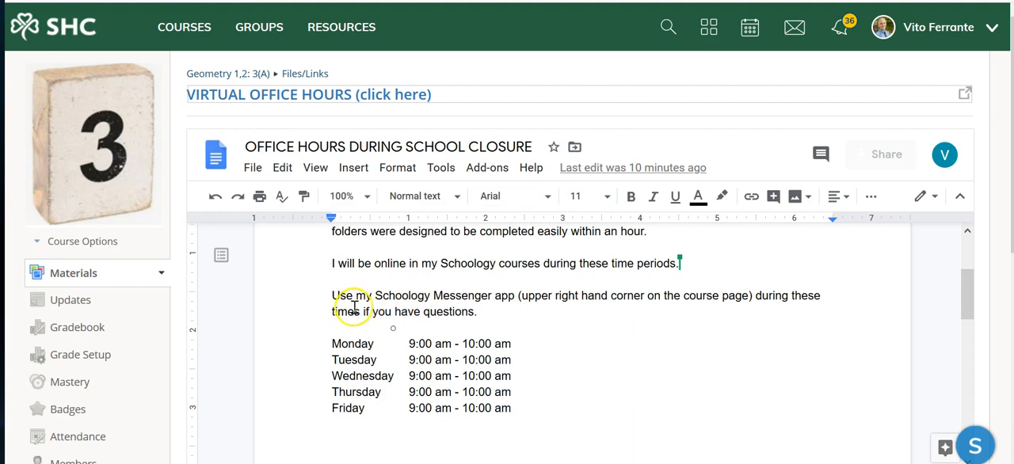
{"action": "mouse_move", "coordinate": [666, 300]}
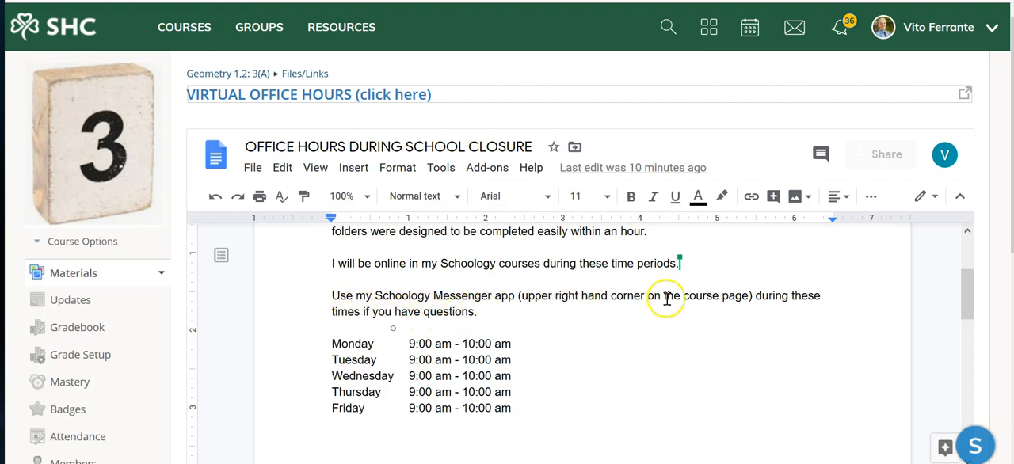
{"action": "mouse_move", "coordinate": [560, 331]}
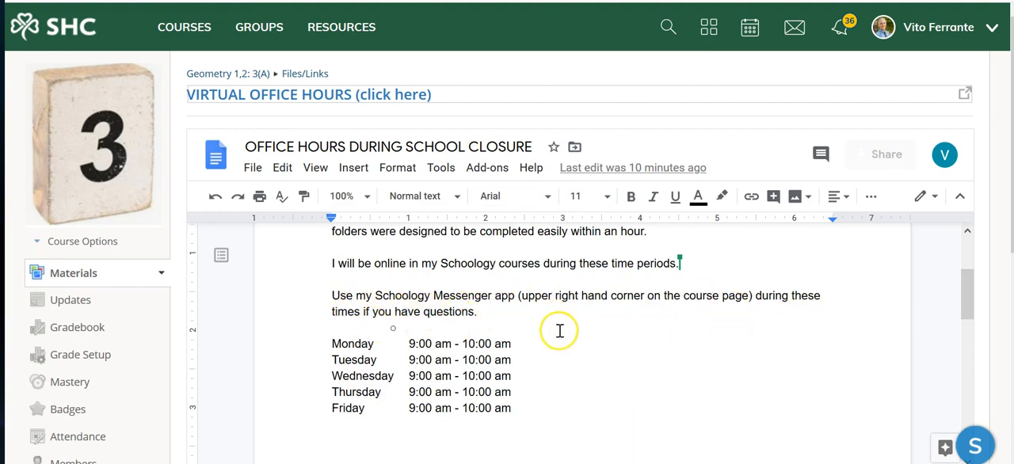
{"action": "mouse_move", "coordinate": [563, 342]}
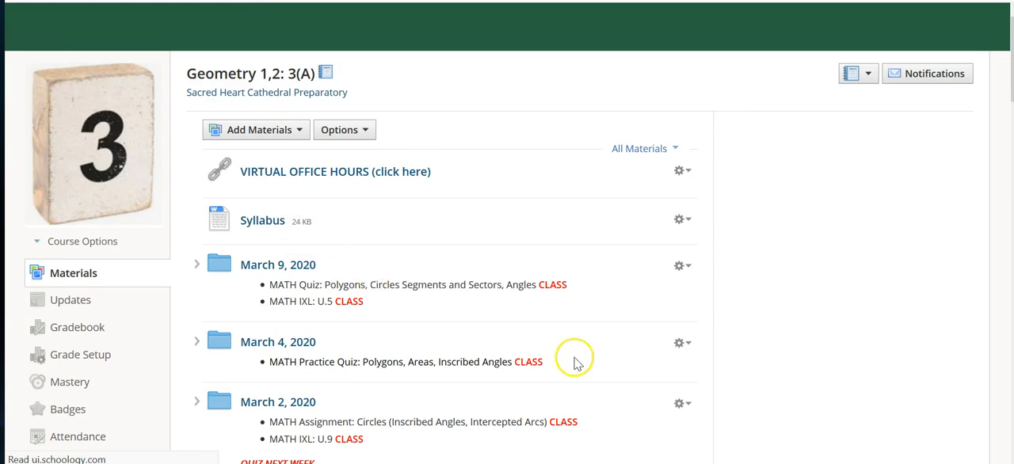
Browse the Materials list of daily folders and enter the March 2, 2020 folder.
{"action": "scroll", "scroll_direction": "down", "scroll_amount": 3}
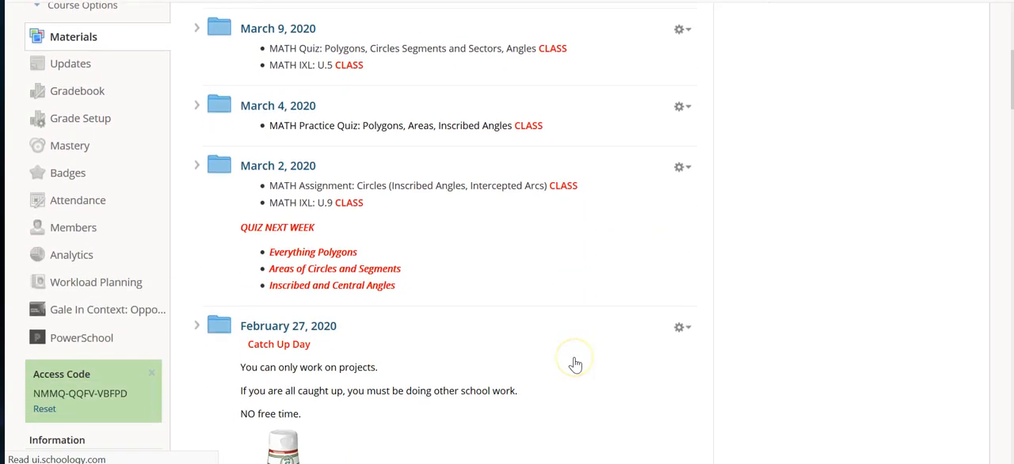
{"action": "scroll", "scroll_direction": "down", "scroll_amount": 3}
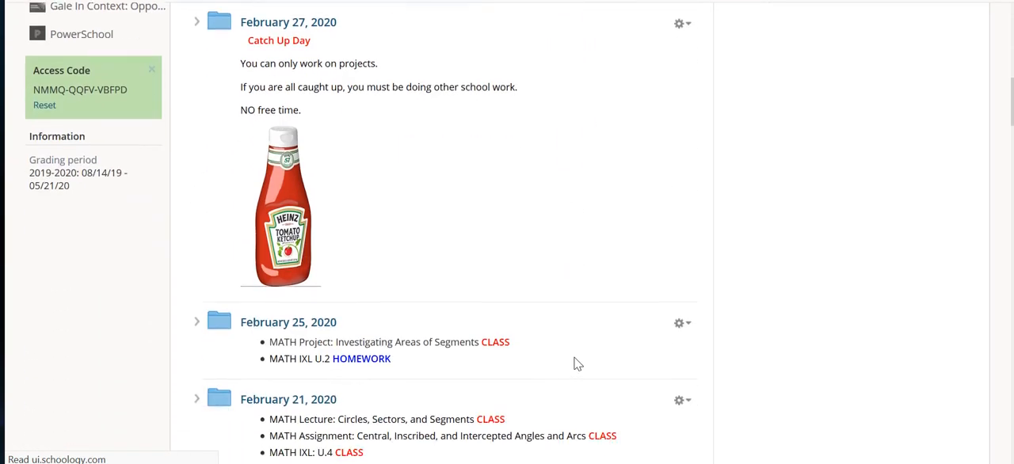
{"action": "scroll", "scroll_direction": "down", "scroll_amount": 3}
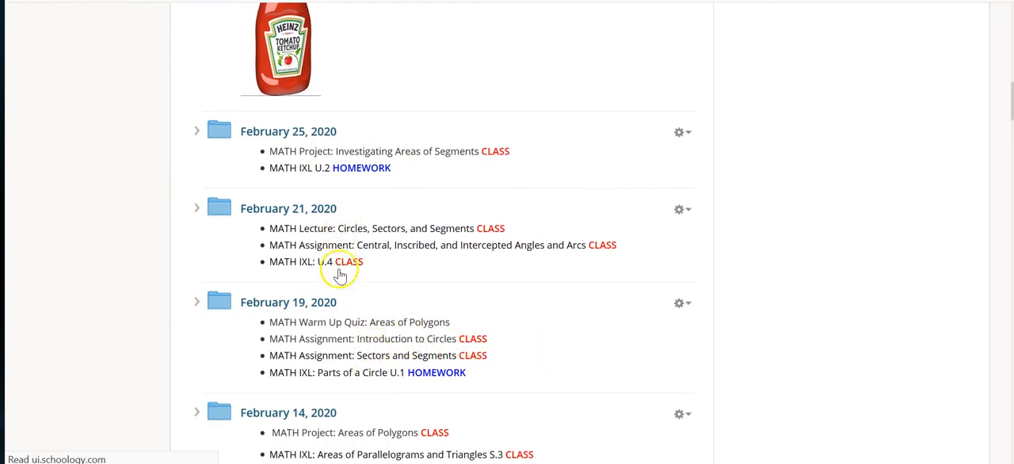
{"action": "scroll", "scroll_direction": "down", "scroll_amount": 3}
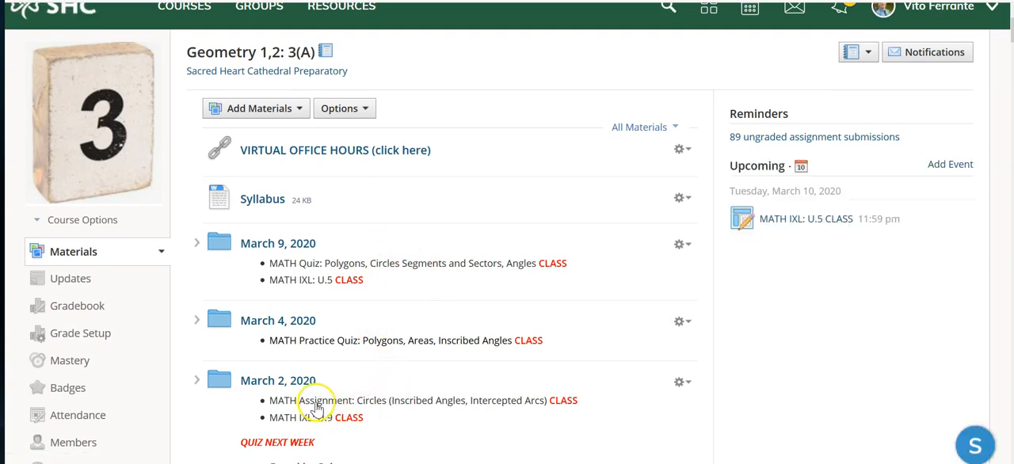
{"action": "left_click", "coordinate": [277, 380]}
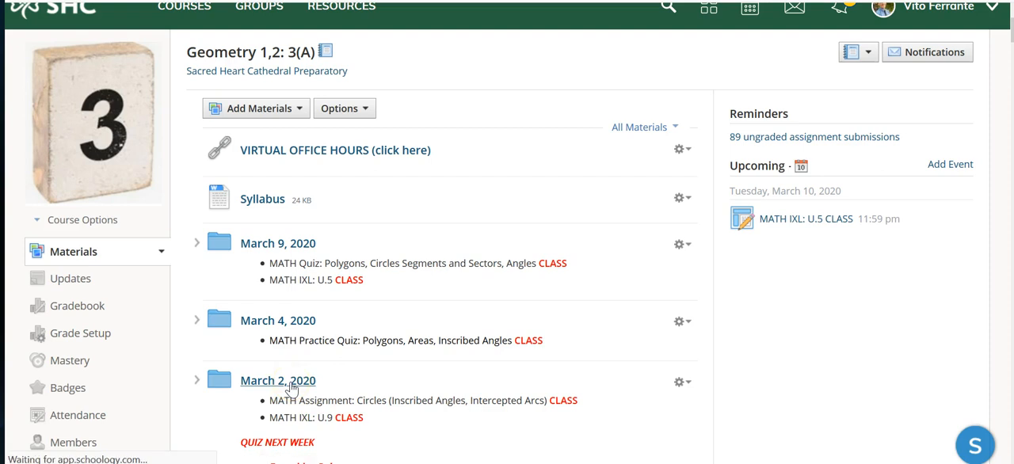
{"action": "left_click", "coordinate": [277, 380]}
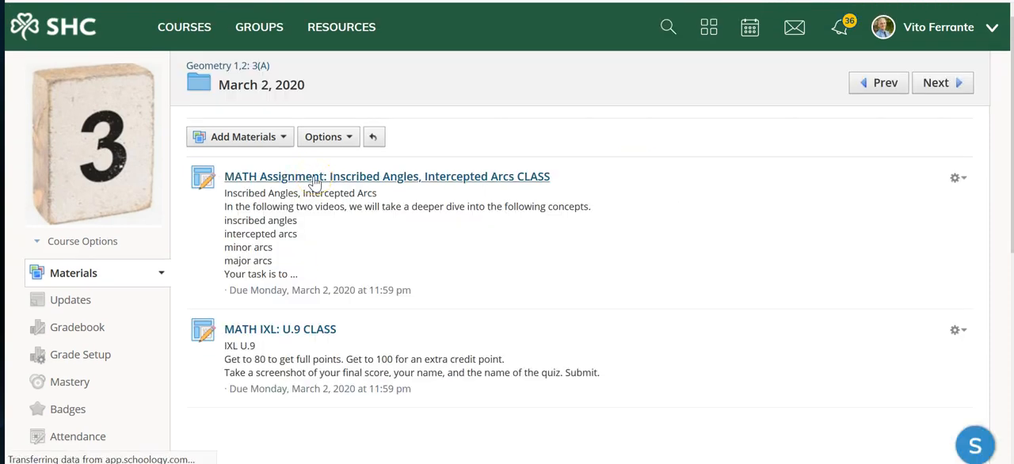
View the Inscribed Angles, Intercepted Arcs assignment's video tasks and its Video One link.
{"action": "left_click", "coordinate": [386, 175]}
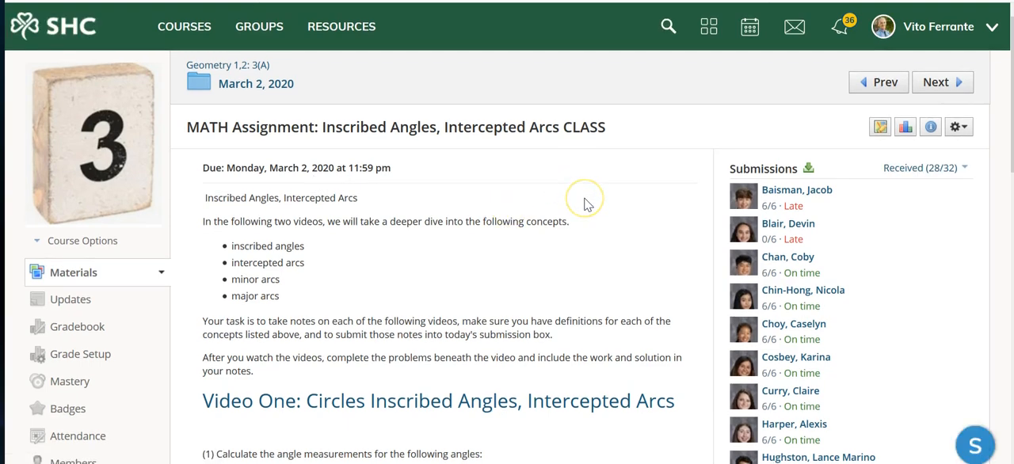
{"action": "scroll", "scroll_direction": "down", "scroll_amount": 3}
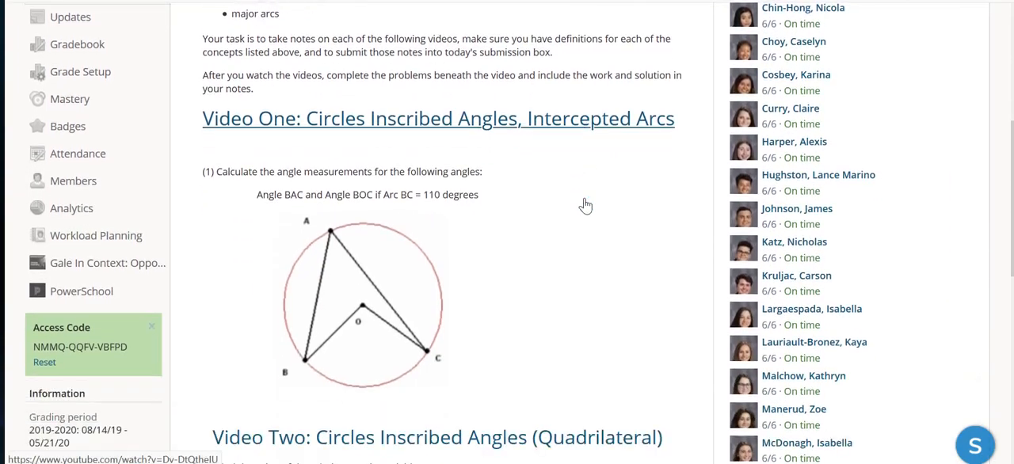
{"action": "scroll", "scroll_direction": "down", "scroll_amount": 3}
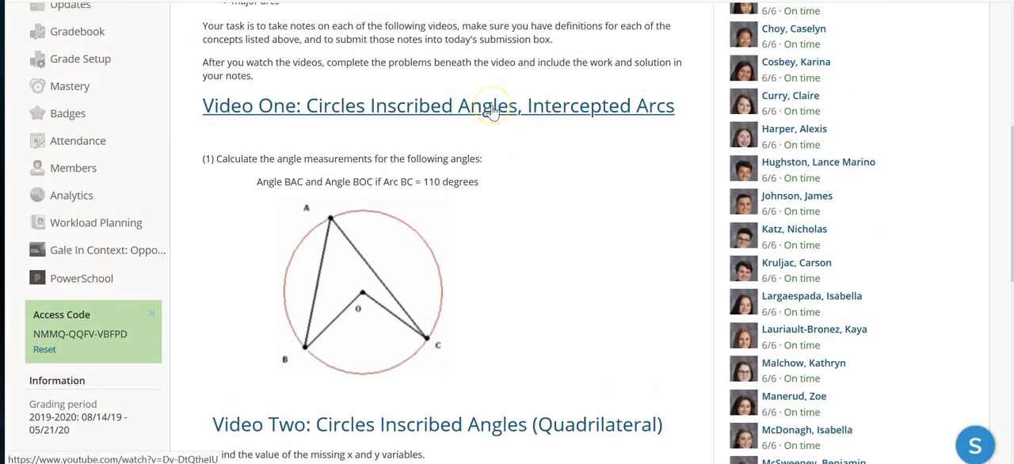
{"action": "left_click", "coordinate": [436, 104]}
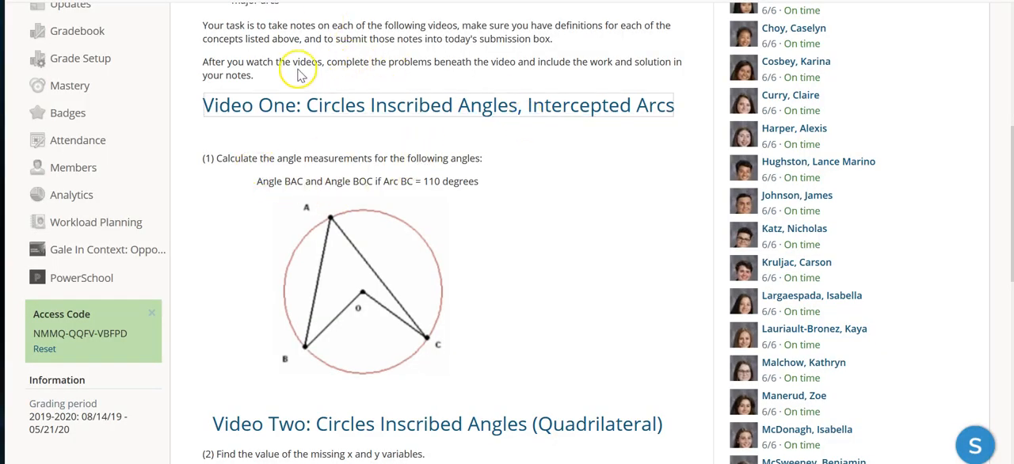
{"action": "mouse_move", "coordinate": [513, 64]}
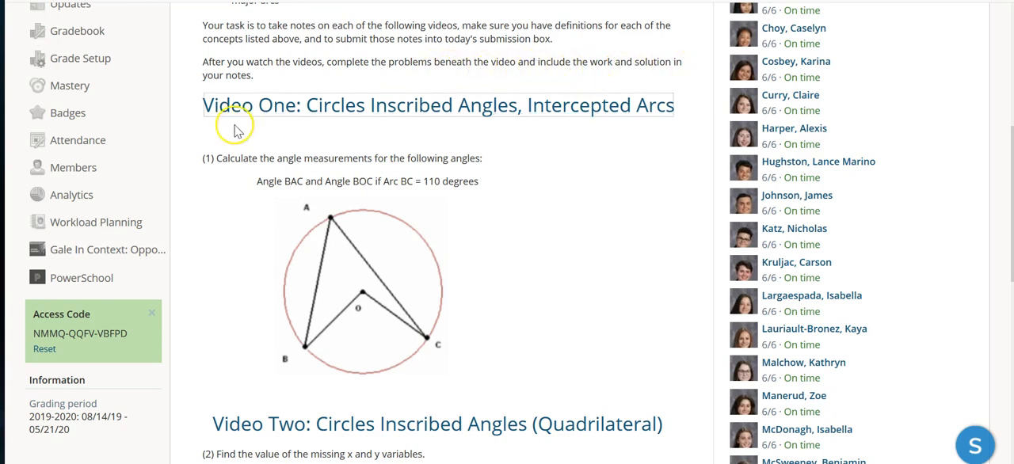
{"action": "mouse_move", "coordinate": [802, 135]}
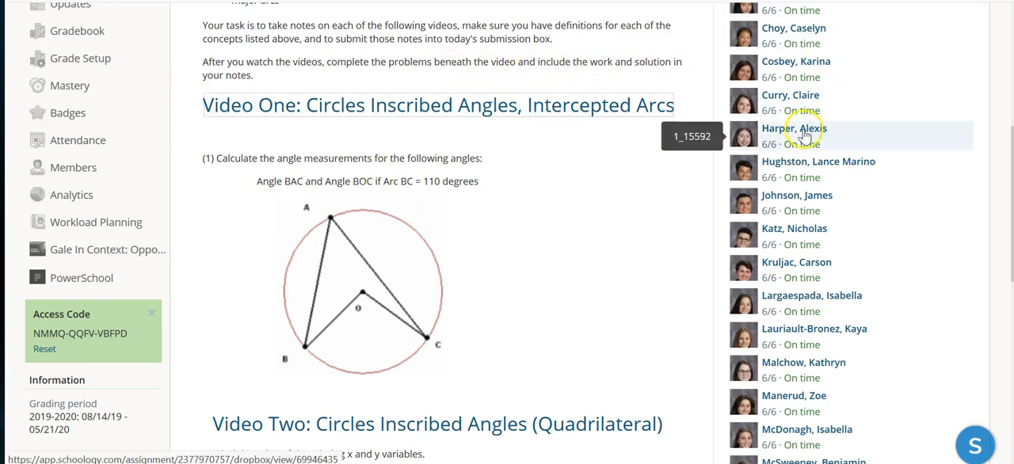
{"action": "mouse_move", "coordinate": [820, 178]}
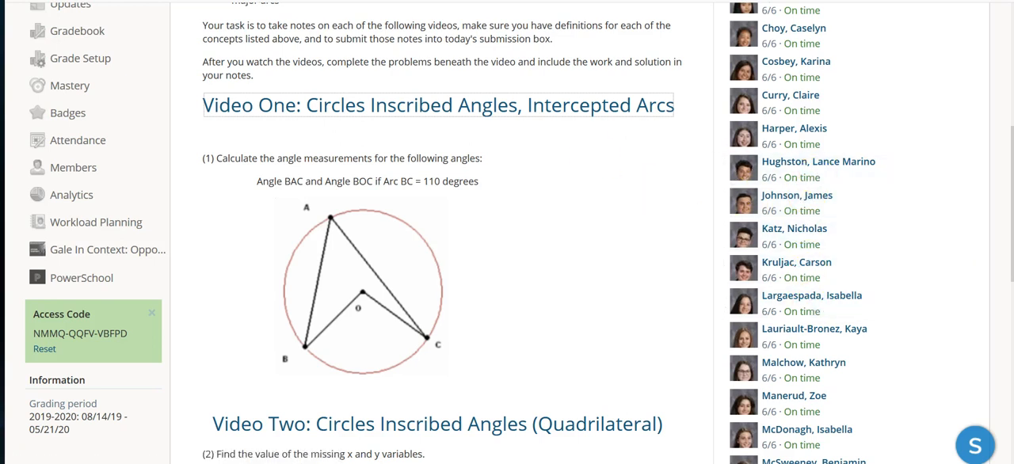
{"action": "mouse_move", "coordinate": [509, 197]}
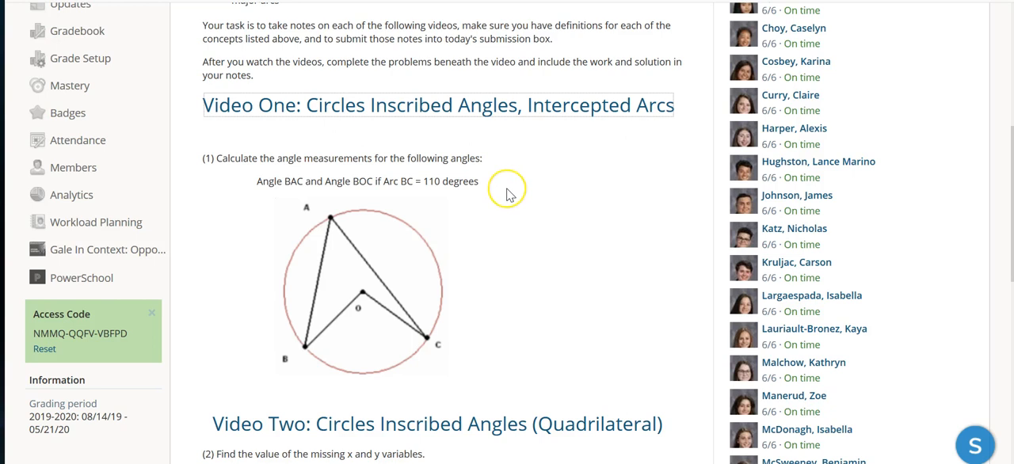
{"action": "mouse_move", "coordinate": [509, 195]}
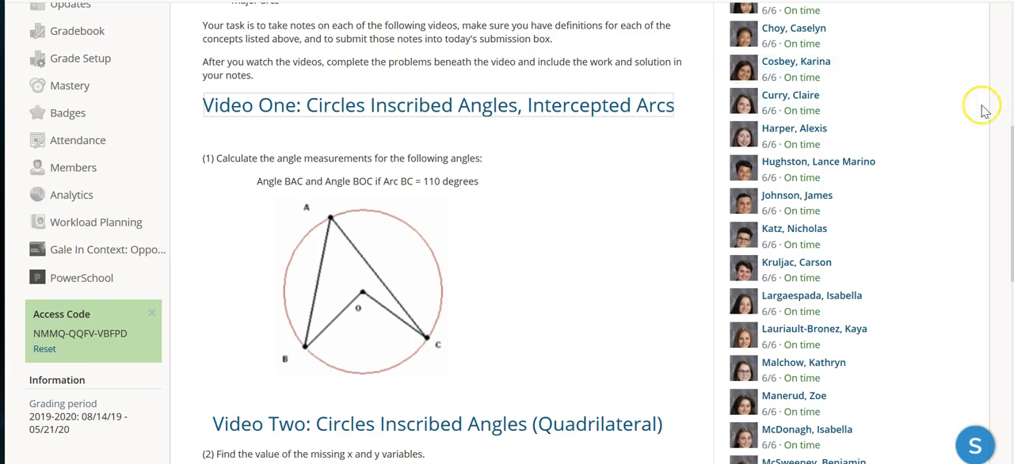
Review the assignment's submissions and return to the March 2, 2020 folder.
{"action": "scroll", "scroll_direction": "up", "scroll_amount": 3}
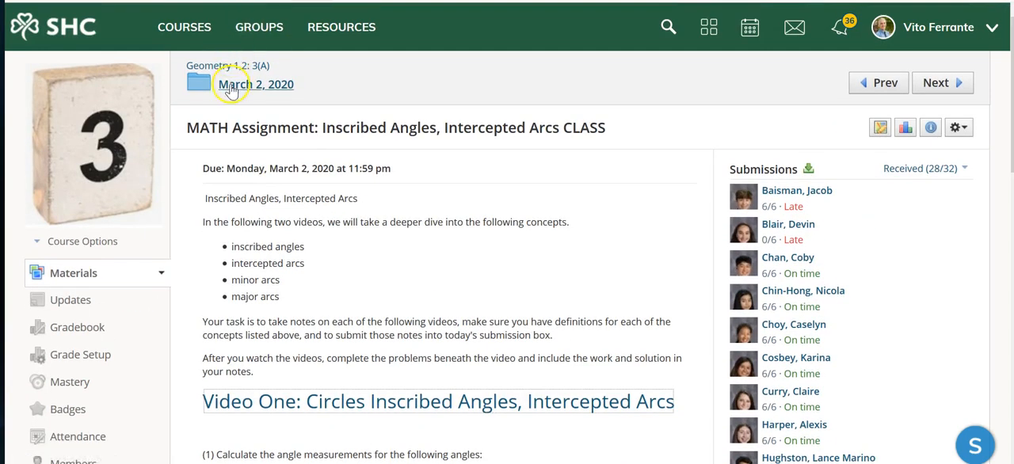
{"action": "left_click", "coordinate": [255, 86]}
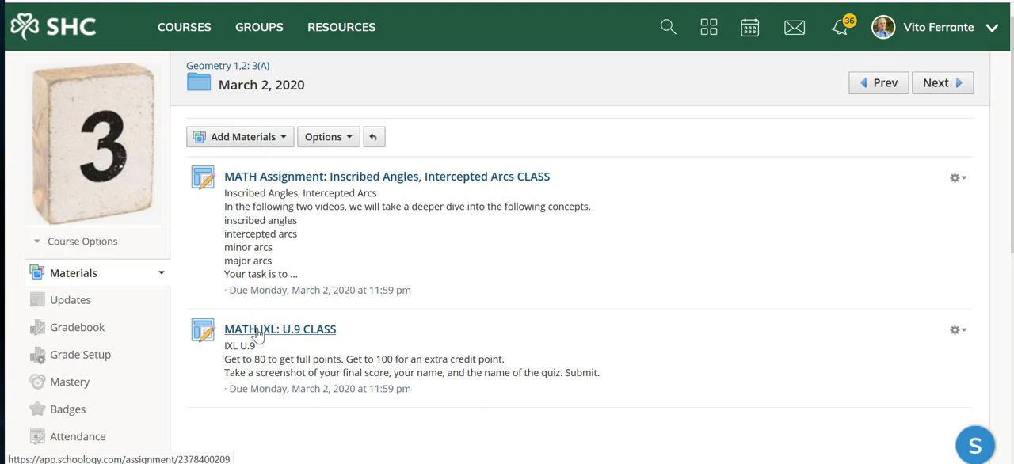
View the MATH IXL: U.9 task page with its posting date and empty comments.
{"action": "left_click", "coordinate": [279, 329]}
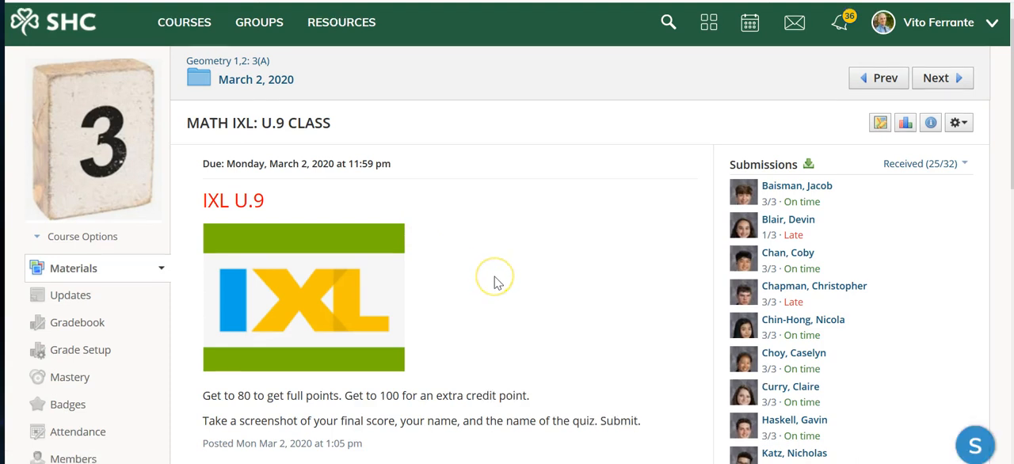
{"action": "scroll", "scroll_direction": "down", "scroll_amount": 3}
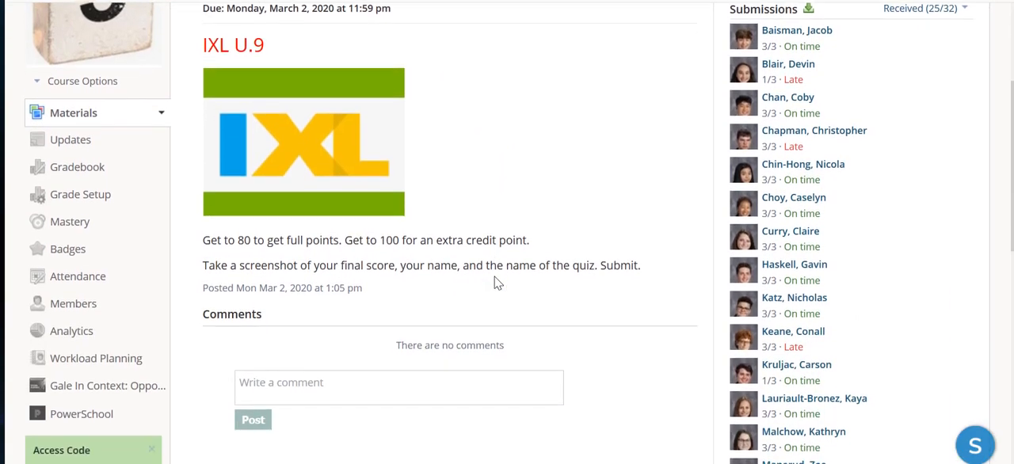